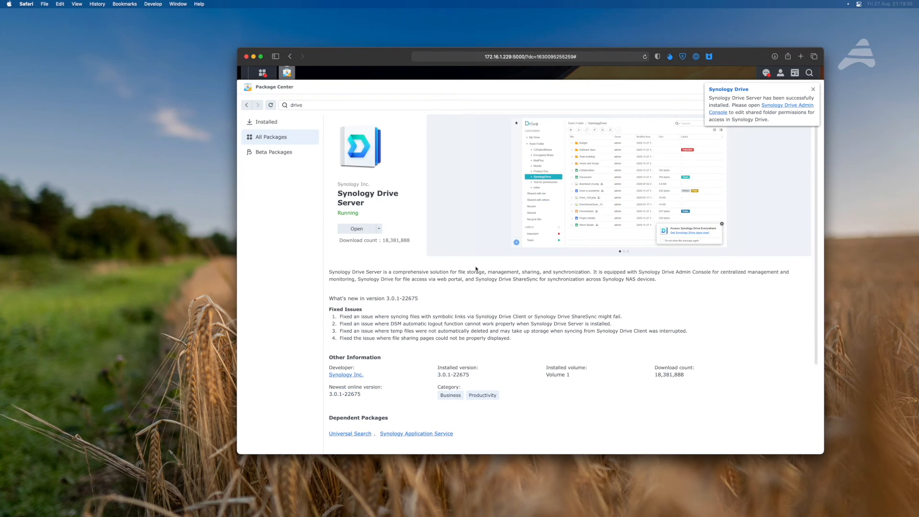
Close the 'Synology Drive Server installed successfully' notification in the top-right corner
left_click(813, 90)
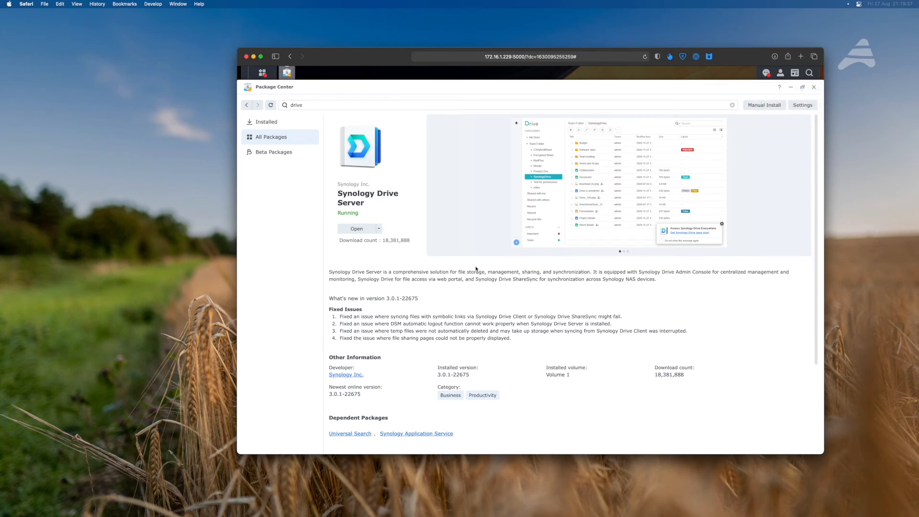